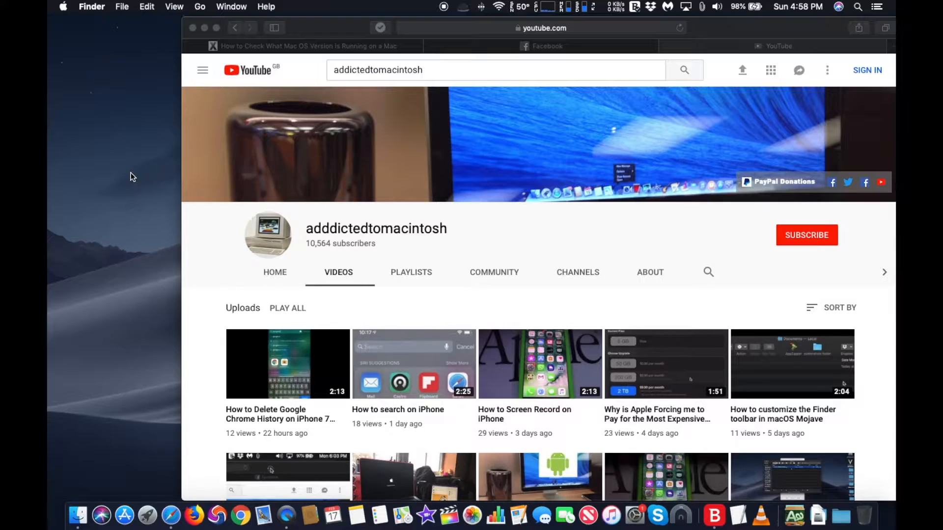
mouse_move(116, 108)
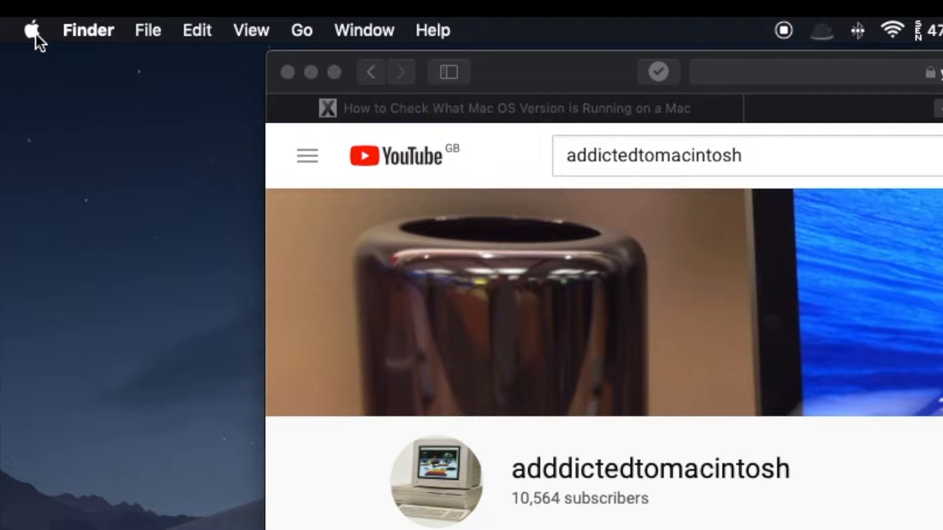
Open System Preferences from the Apple menu
left_click(33, 29)
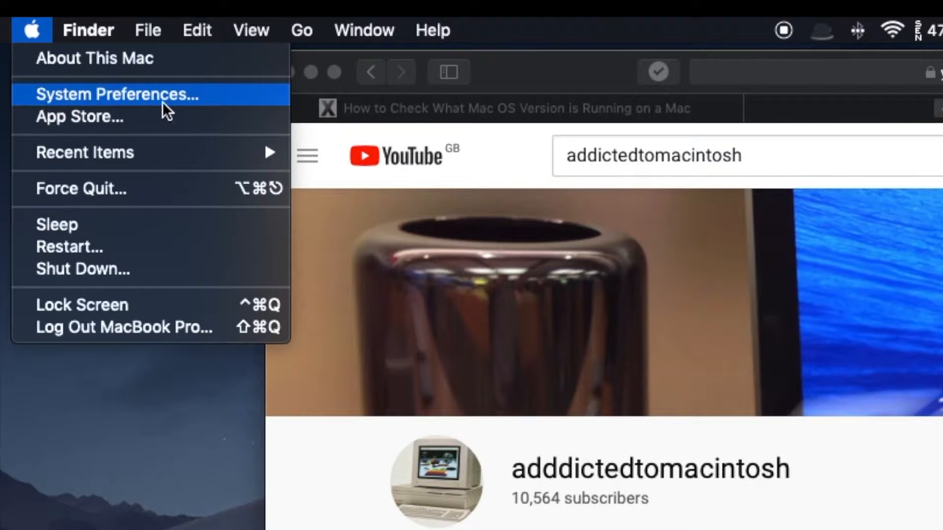
mouse_move(121, 117)
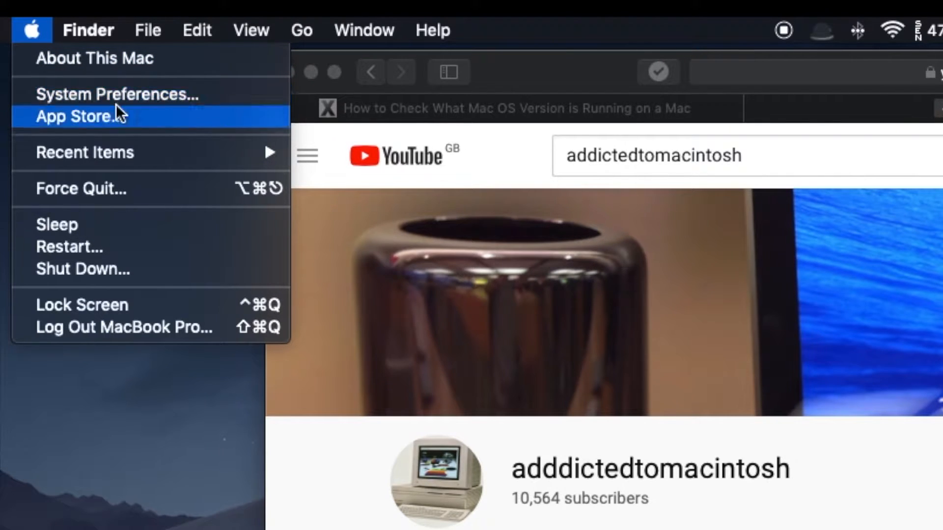
left_click(117, 94)
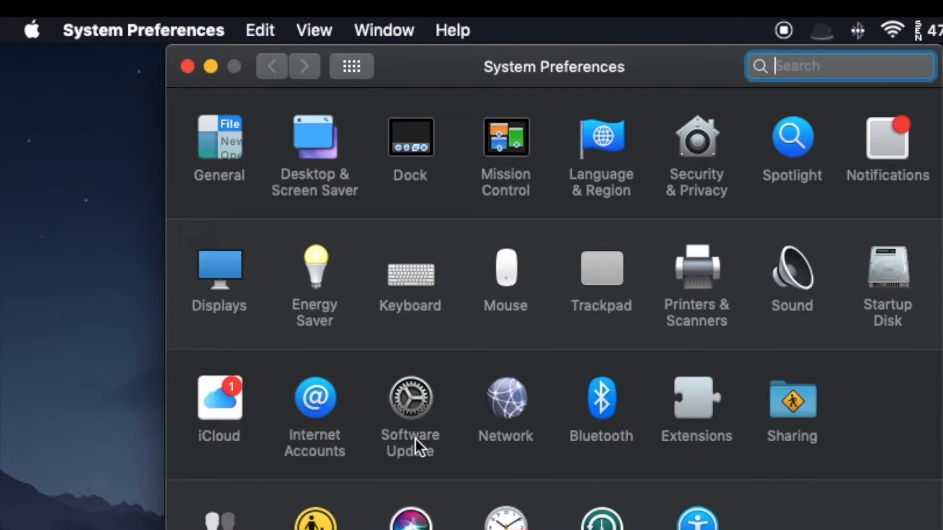
Show the Software Update pane reporting macOS Mojave 10.14.3 is up to date
left_click(410, 398)
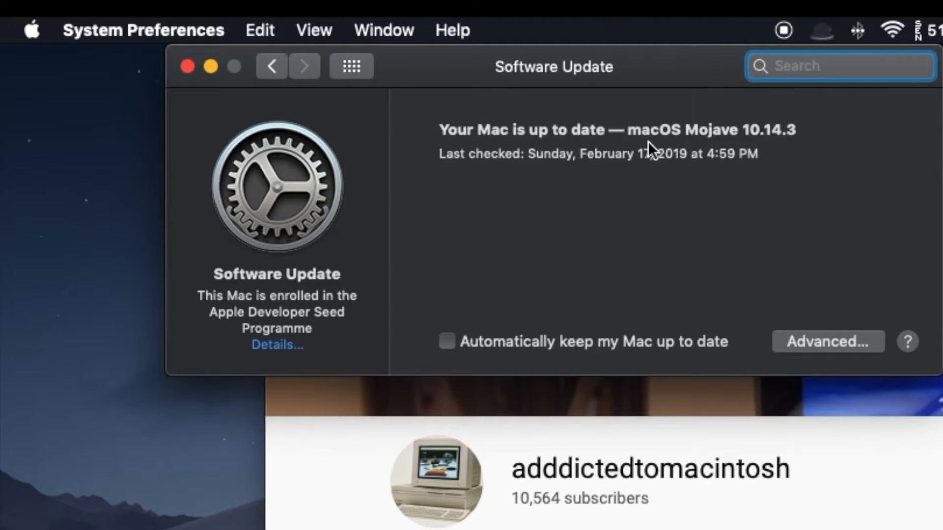
mouse_move(793, 149)
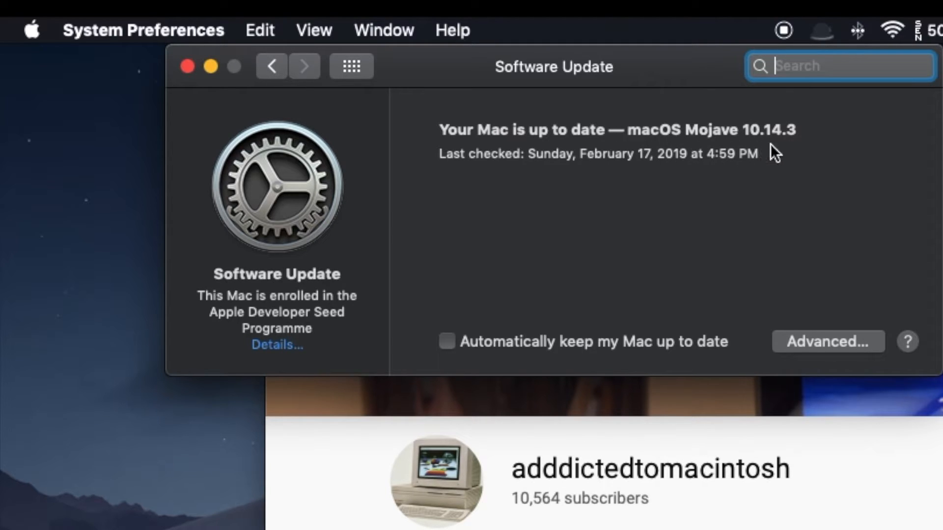
mouse_move(624, 276)
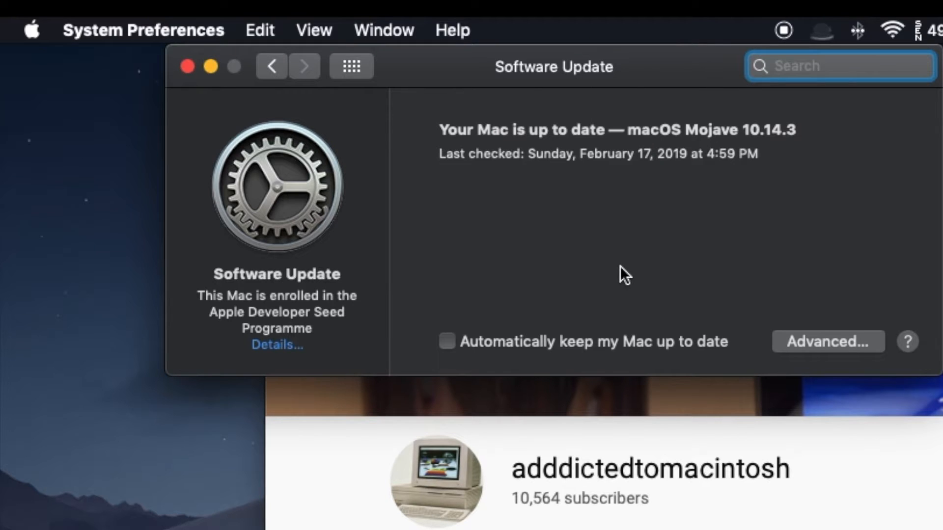
mouse_move(807, 355)
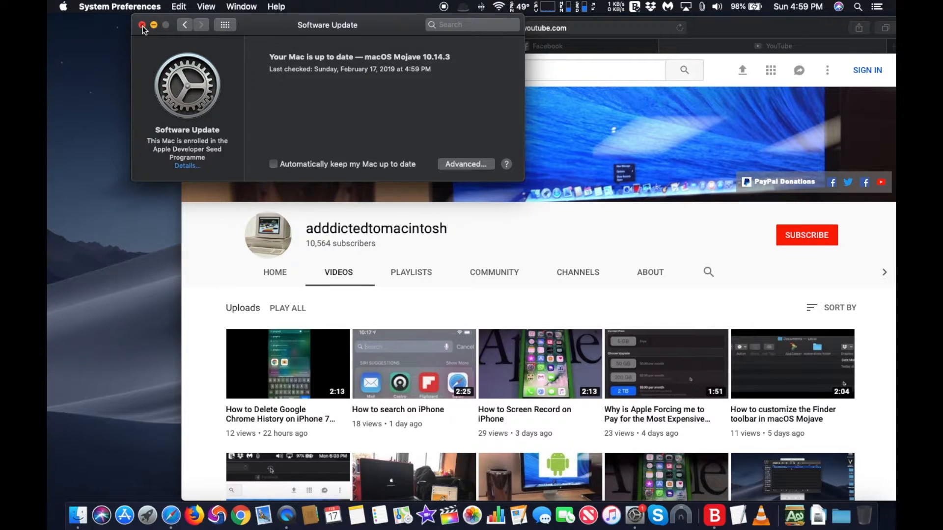
Close System Preferences and open About This Mac, showing macOS Mojave 10.14.3
left_click(142, 24)
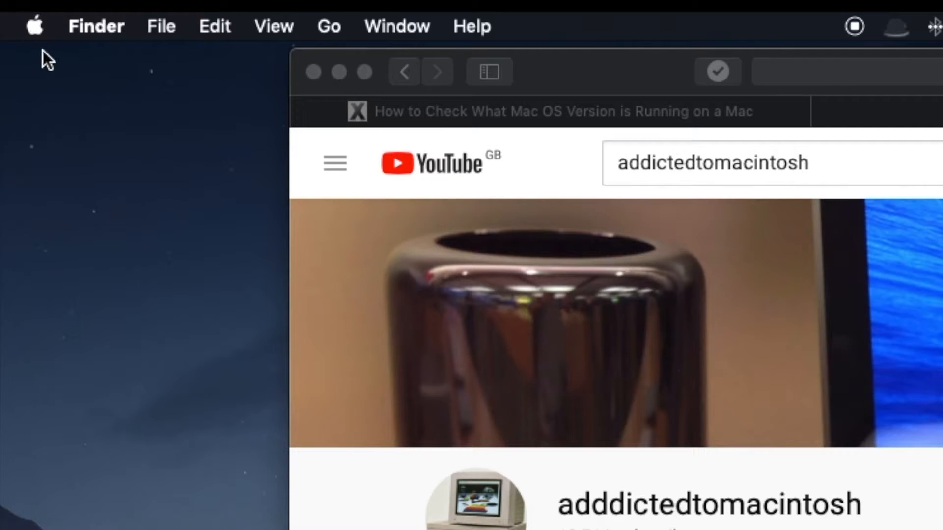
left_click(34, 26)
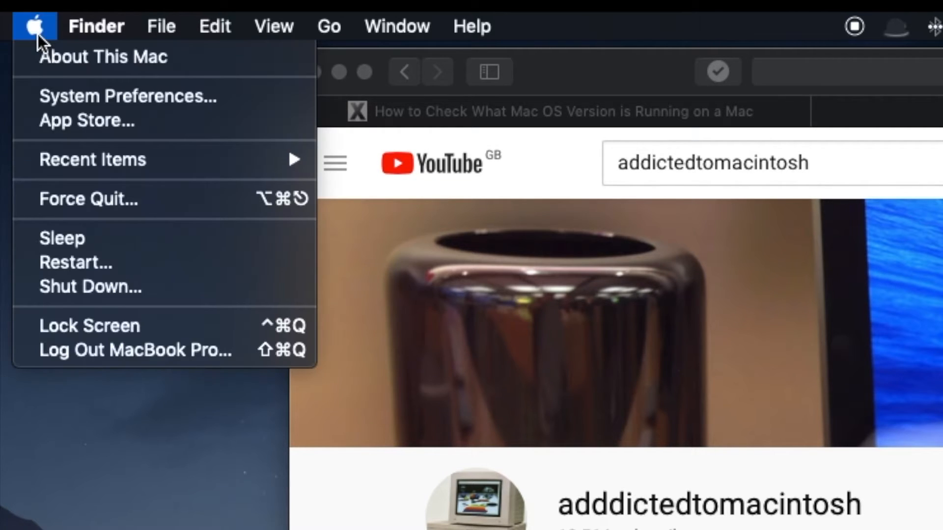
mouse_move(120, 60)
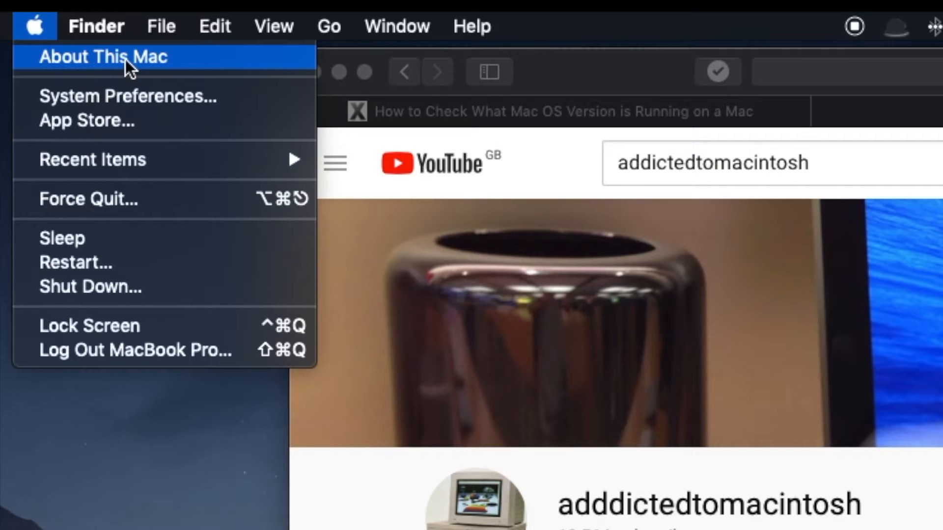
mouse_move(101, 70)
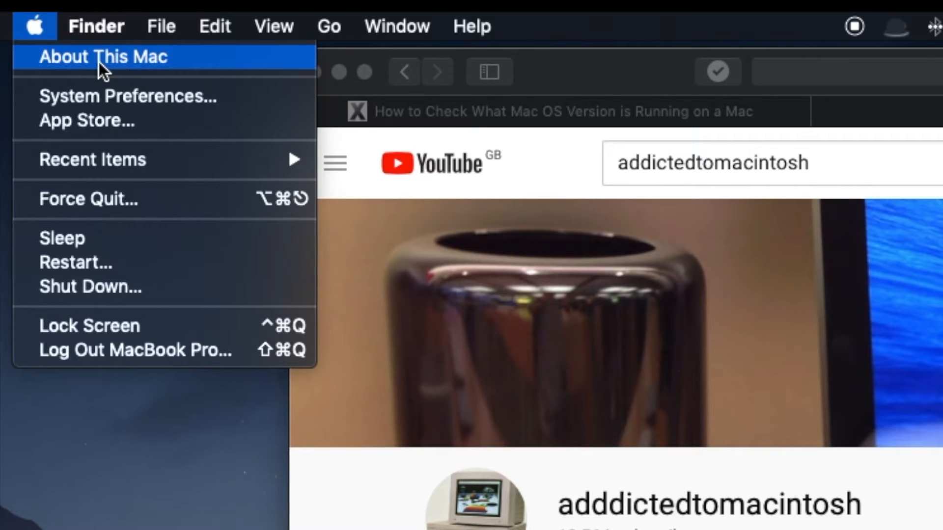
left_click(102, 57)
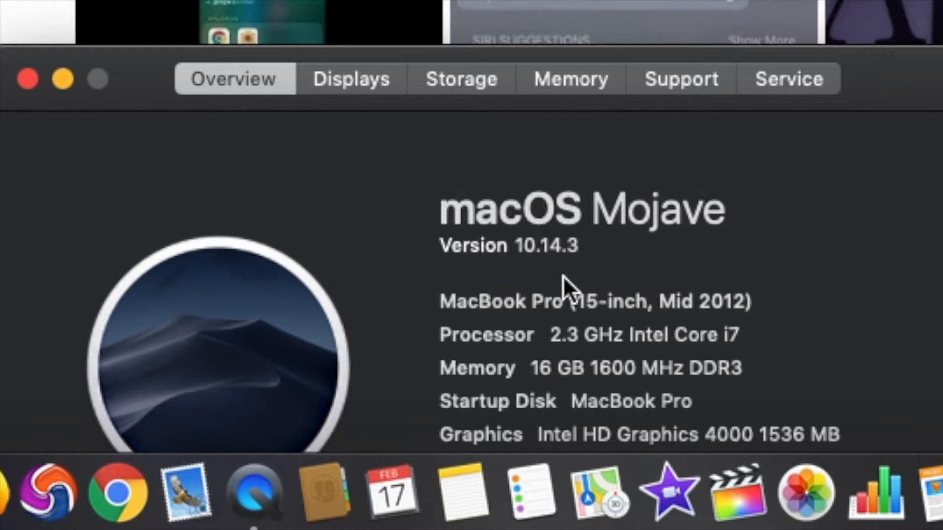
mouse_move(890, 303)
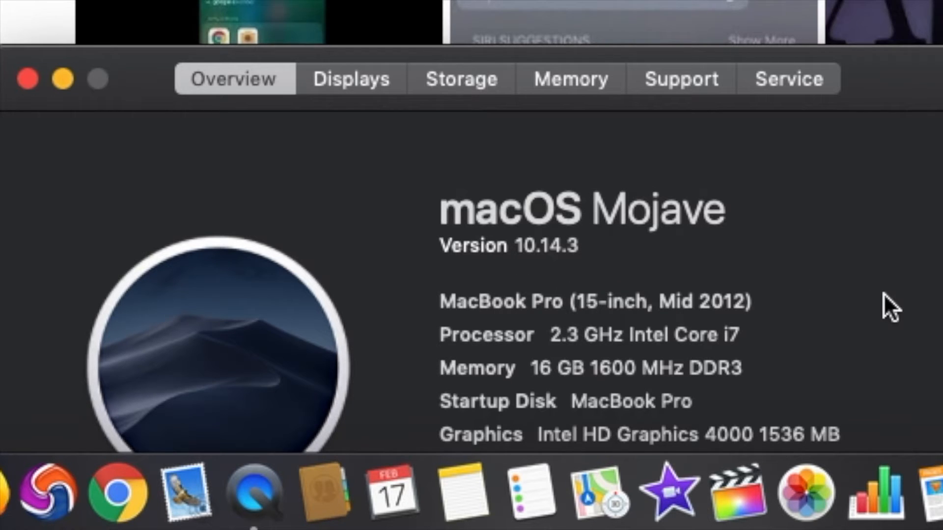